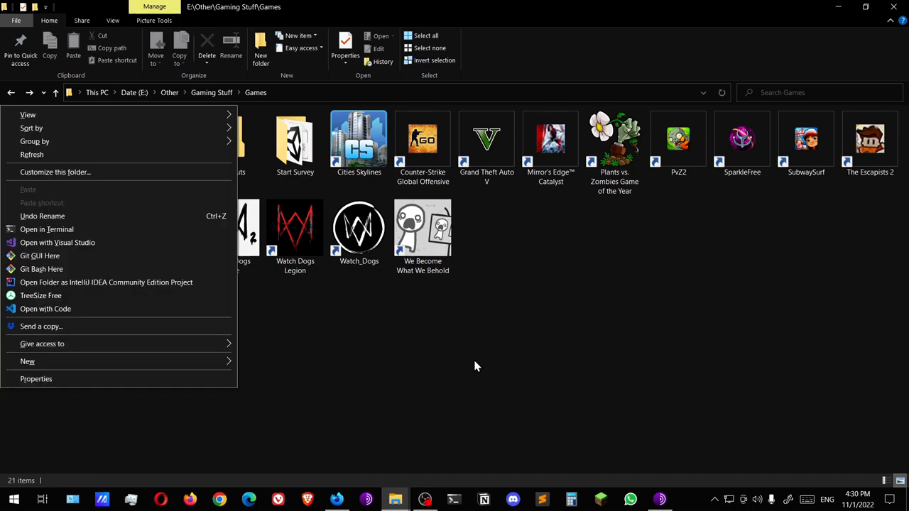
mouse_move(438, 235)
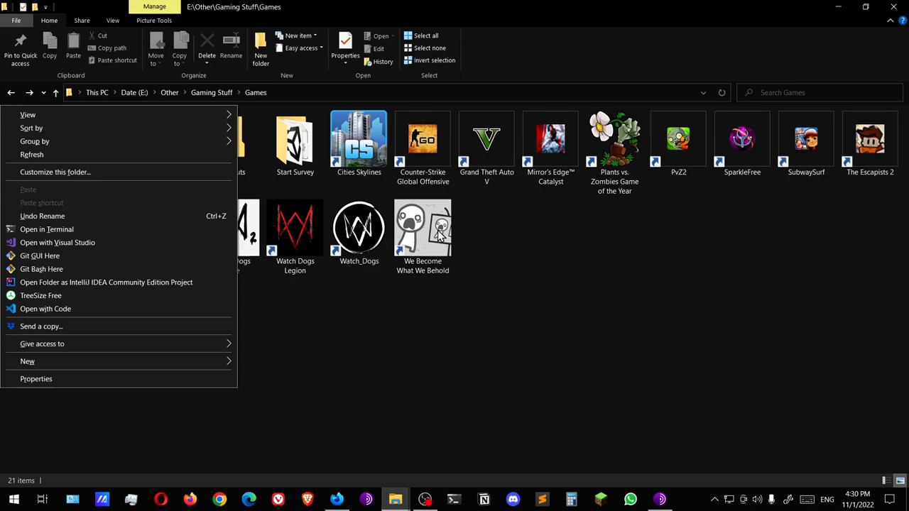
- Dismiss the folder context menu and select the We Become What We Behold shortcut
left_click(422, 230)
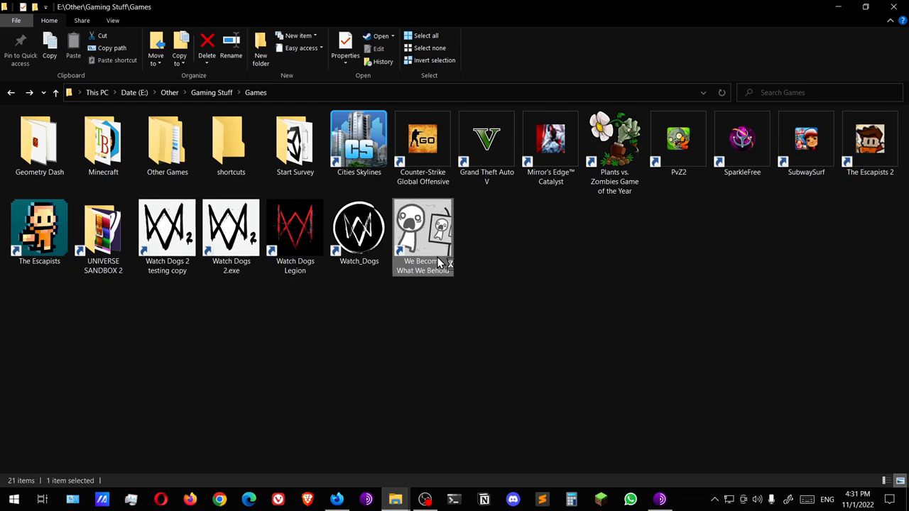
- Launch We Become What We Behold and maximize its window to the title screen
double_click(422, 231)
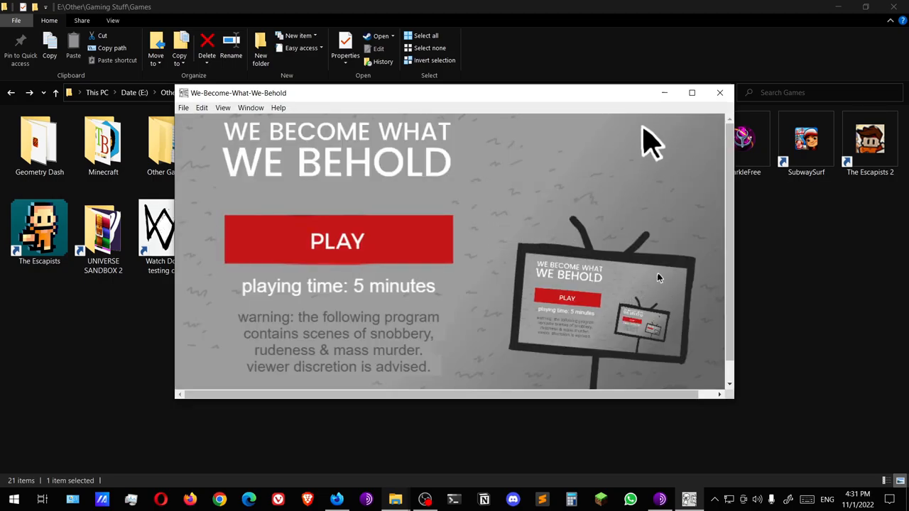
left_click(692, 93)
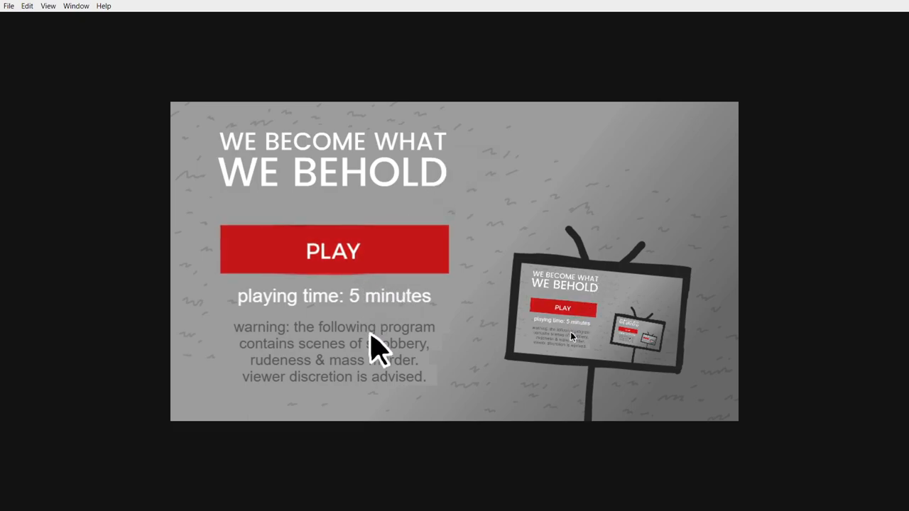
mouse_move(423, 376)
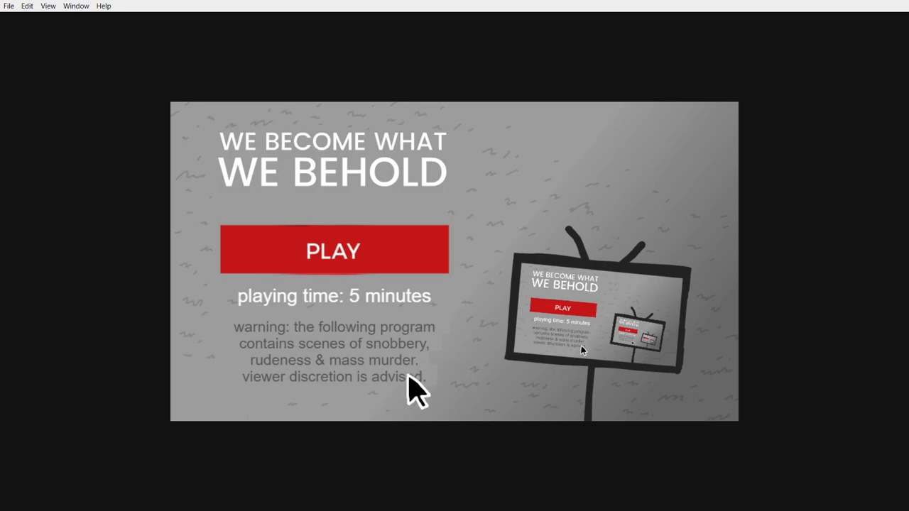
mouse_move(551, 398)
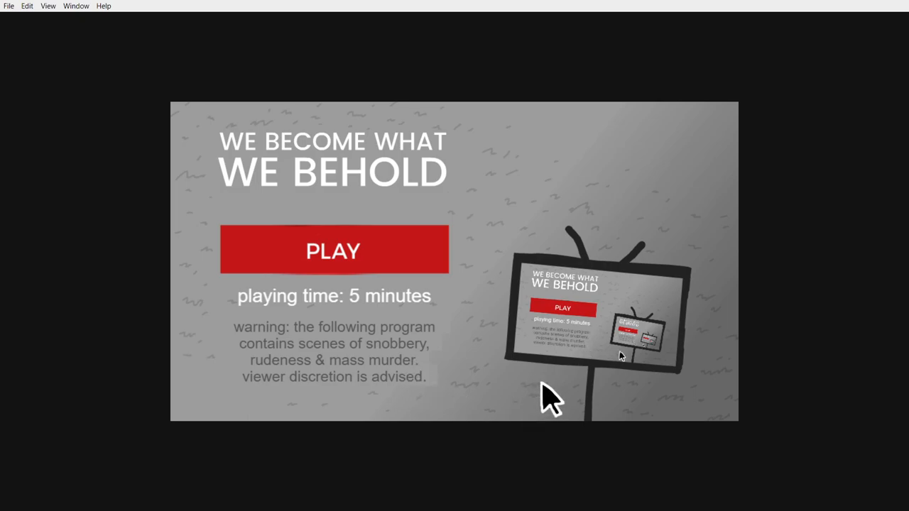
left_click(333, 250)
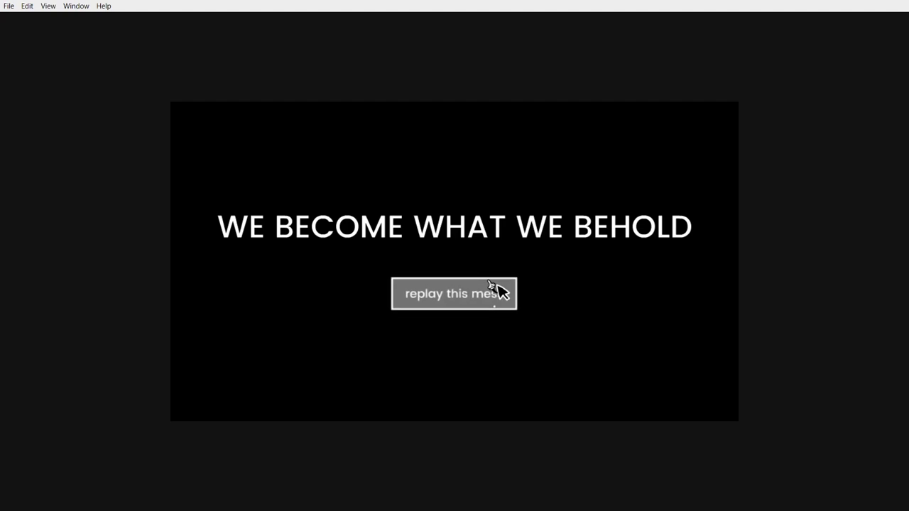
mouse_move(508, 294)
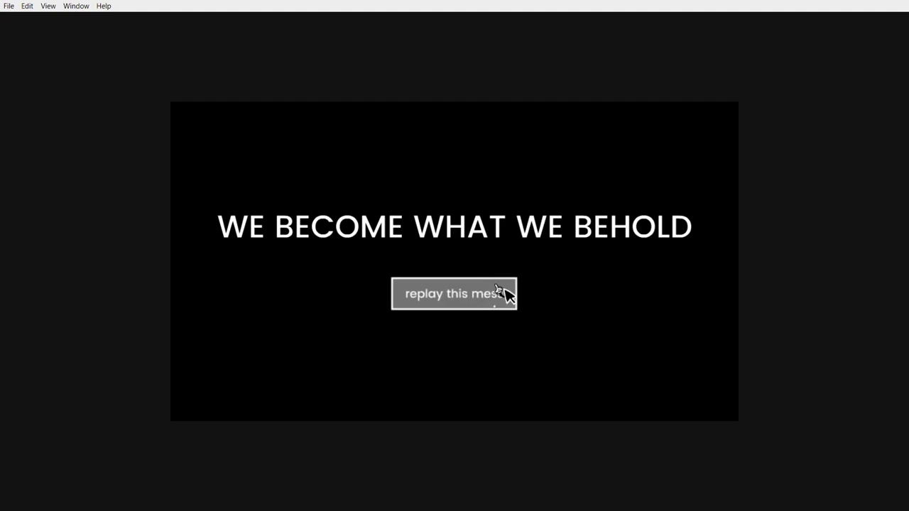
mouse_move(524, 309)
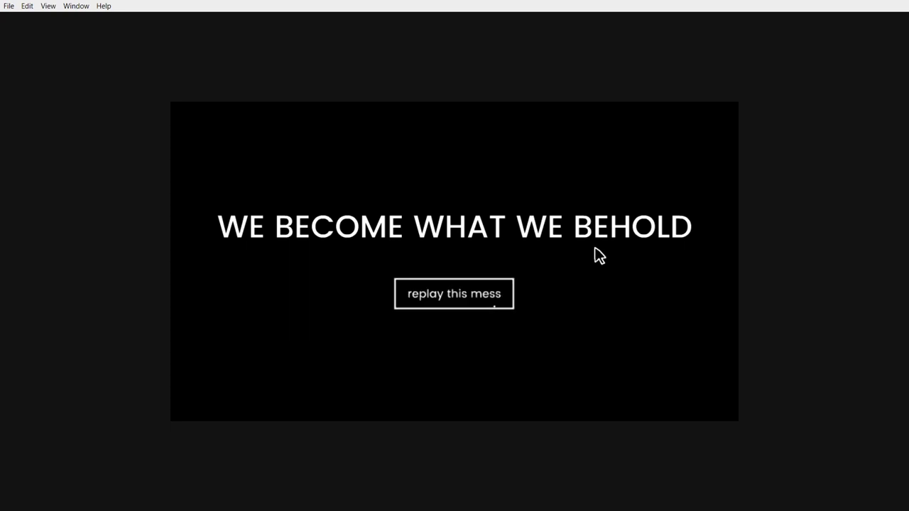
mouse_move(858, 59)
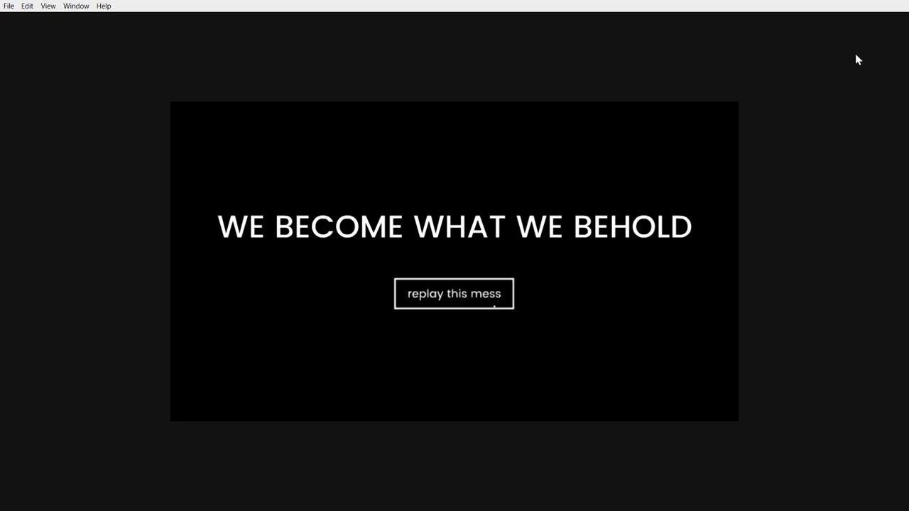